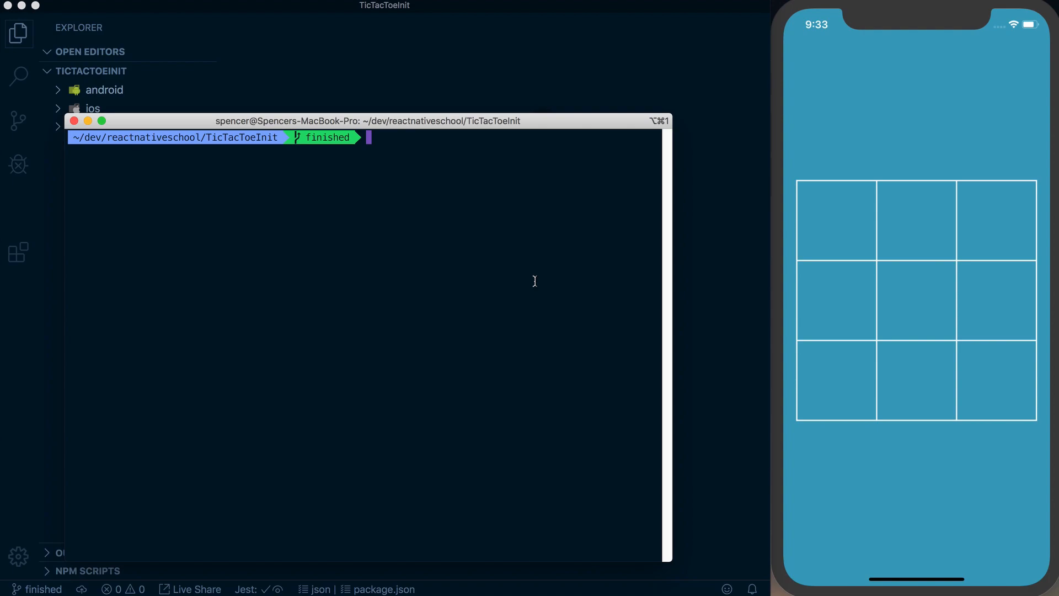
Run 'open ios/TicTacToeInit.xcworkspace' in Terminal to load the project in Xcode.
type("open")
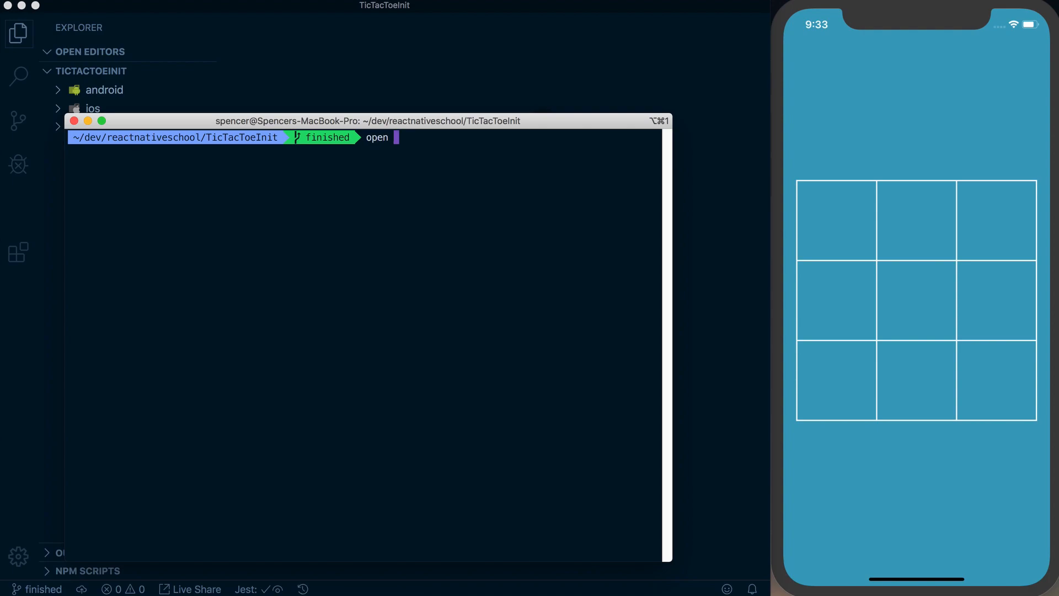
type("ios/TicTacToeInit")
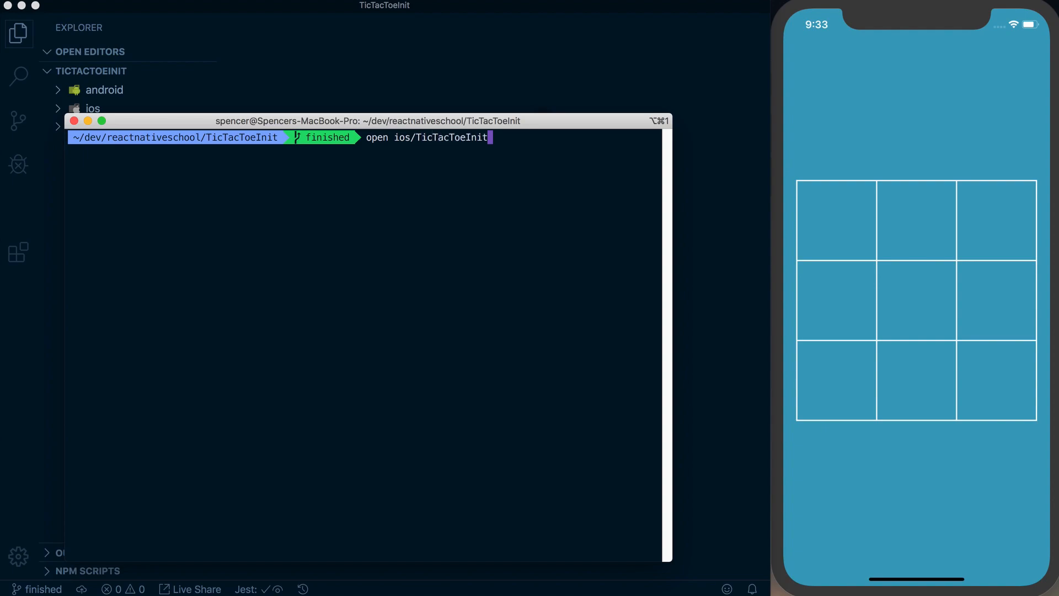
type(".")
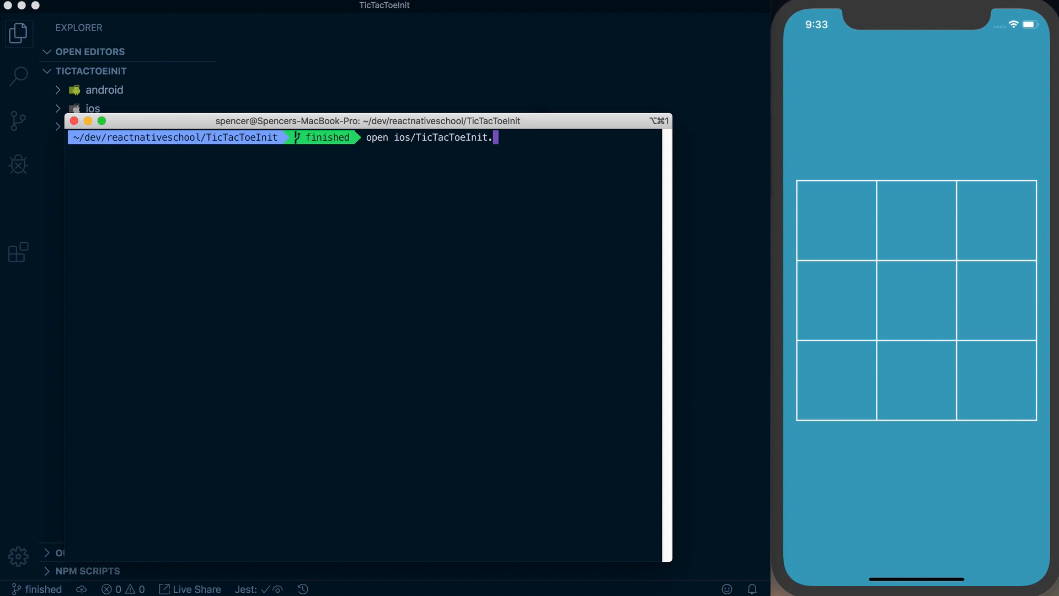
type("xcw")
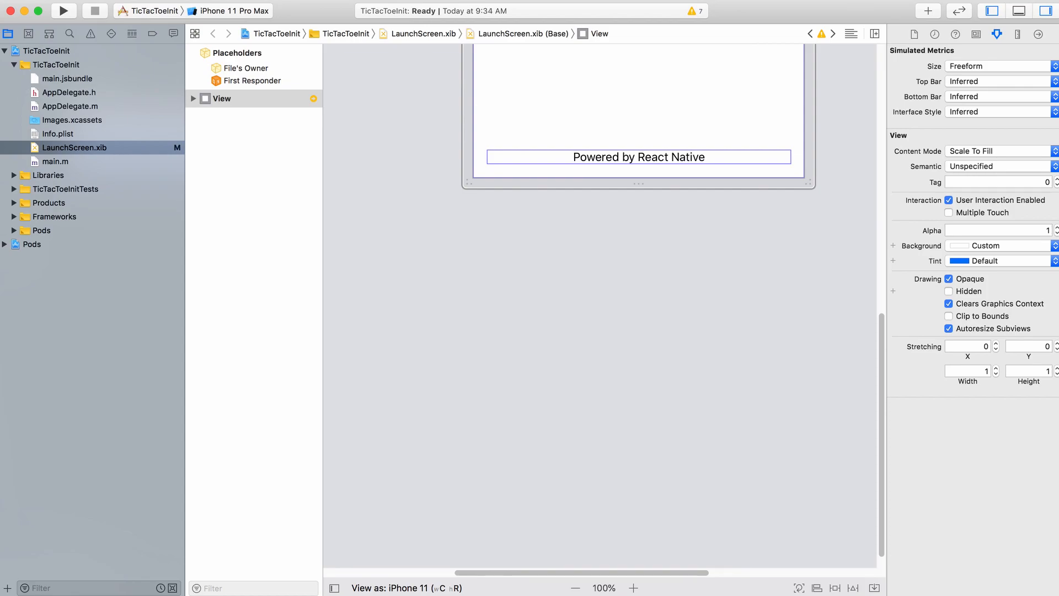
Select the TicTacToeInit project in the navigator to show its general target settings.
left_click(51, 51)
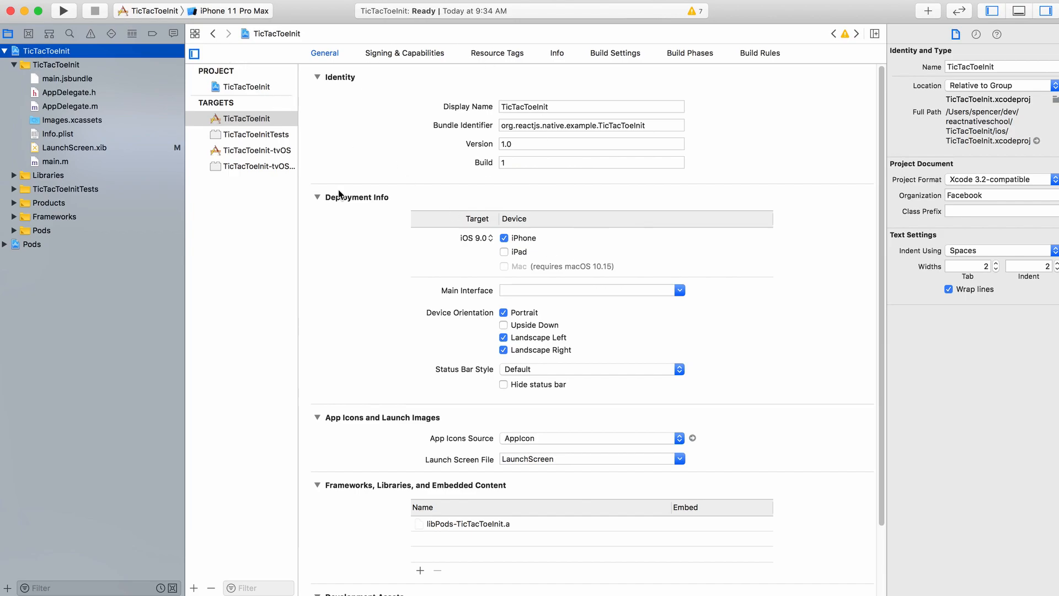
mouse_move(283, 203)
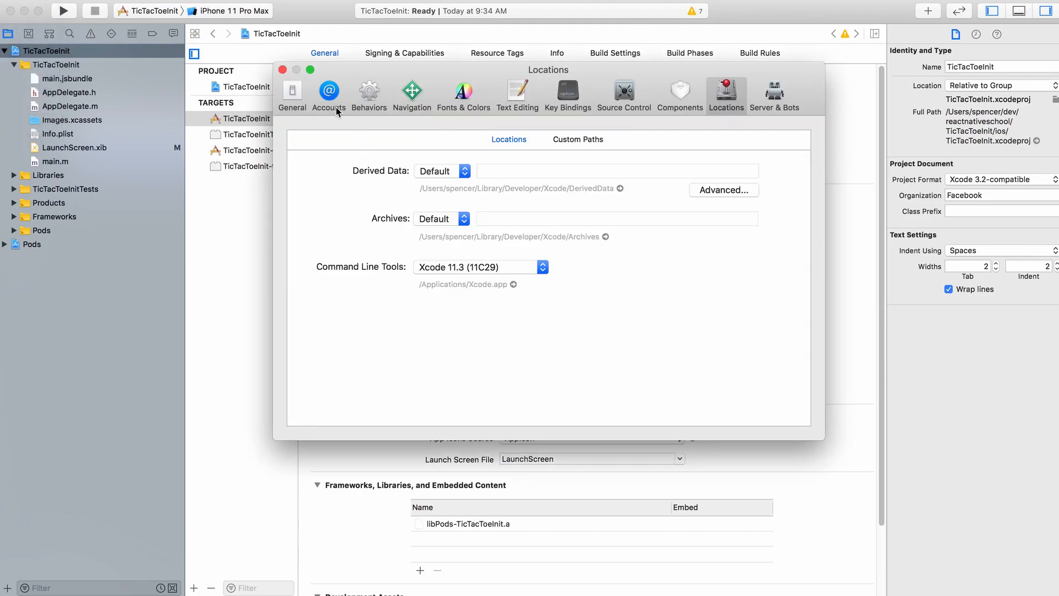
Review the Apple ID accounts and teams, cancel adding an account, and close Preferences.
left_click(328, 93)
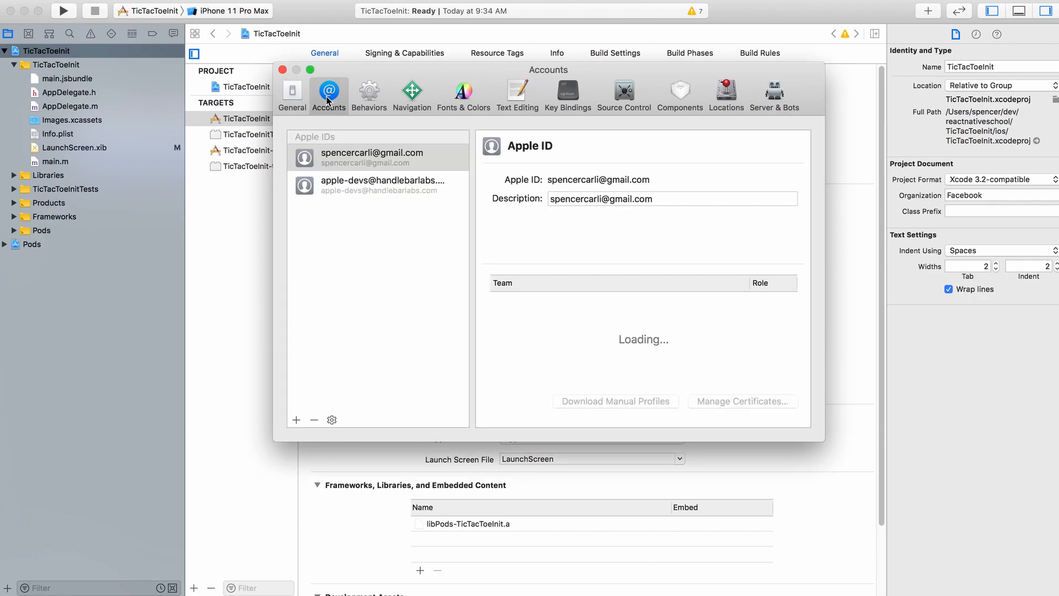
left_click(371, 156)
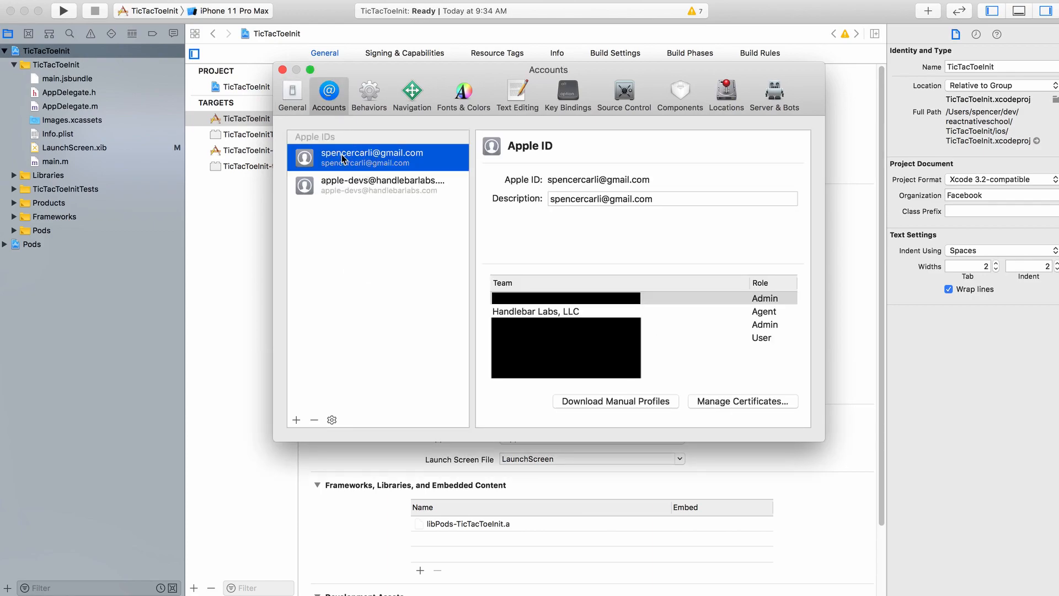
mouse_move(396, 166)
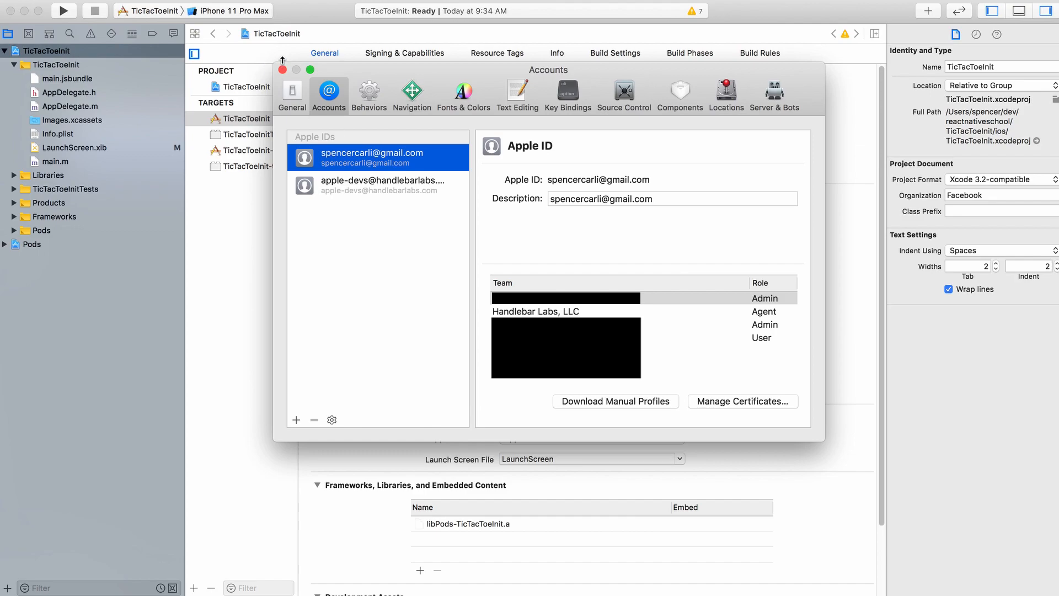
left_click(296, 419)
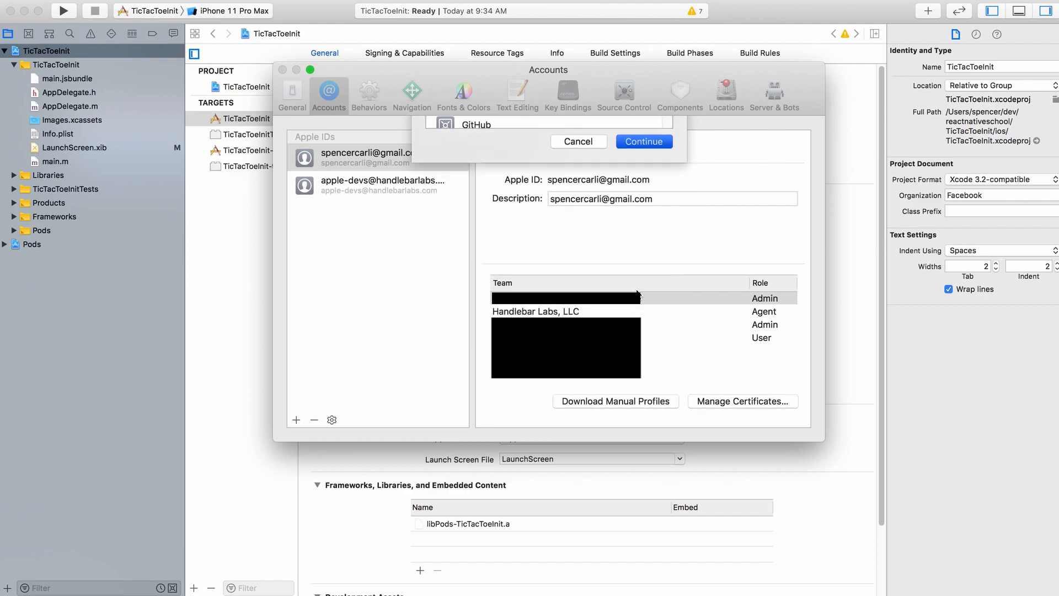
left_click(577, 141)
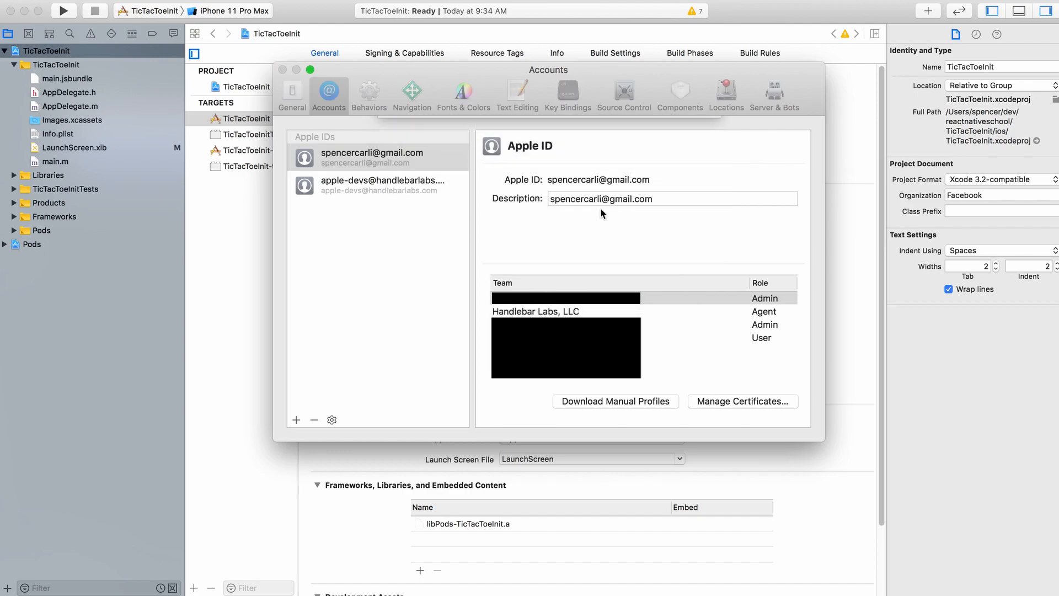
left_click(282, 69)
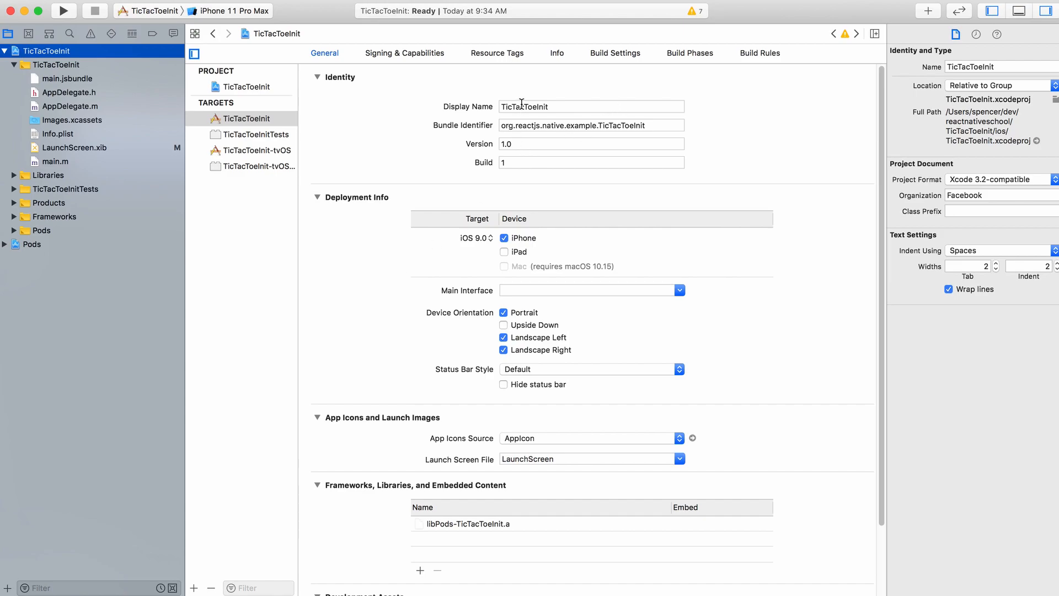
Enter display name 'Tic Tac Toe' and bundle identifier com.handlebarlabs.tictactoe-demo.
left_click(590, 106)
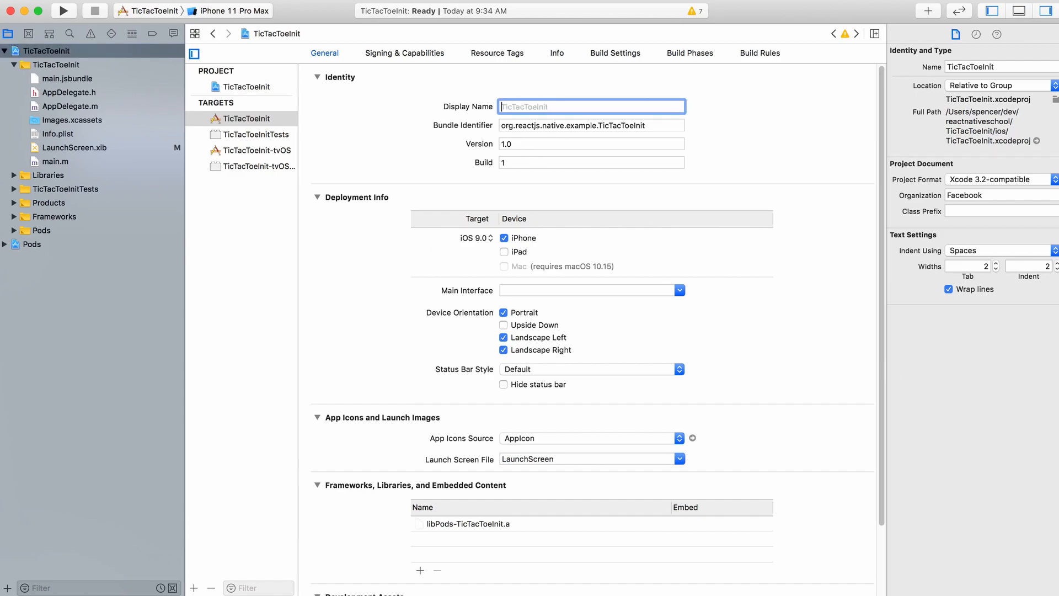
type("Tic Tac Toe")
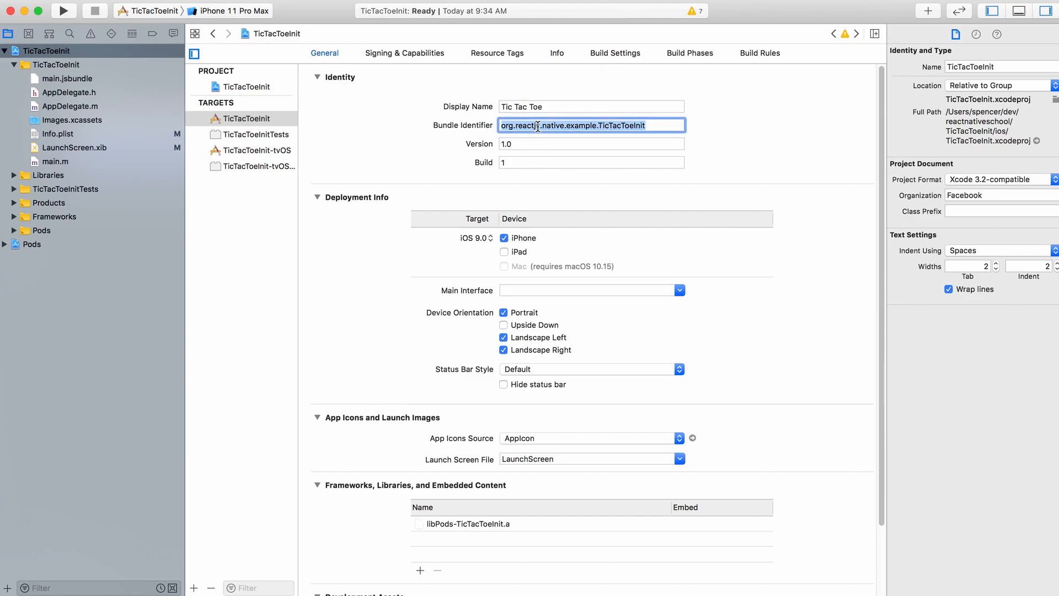
type("Tic-Tac-Toe")
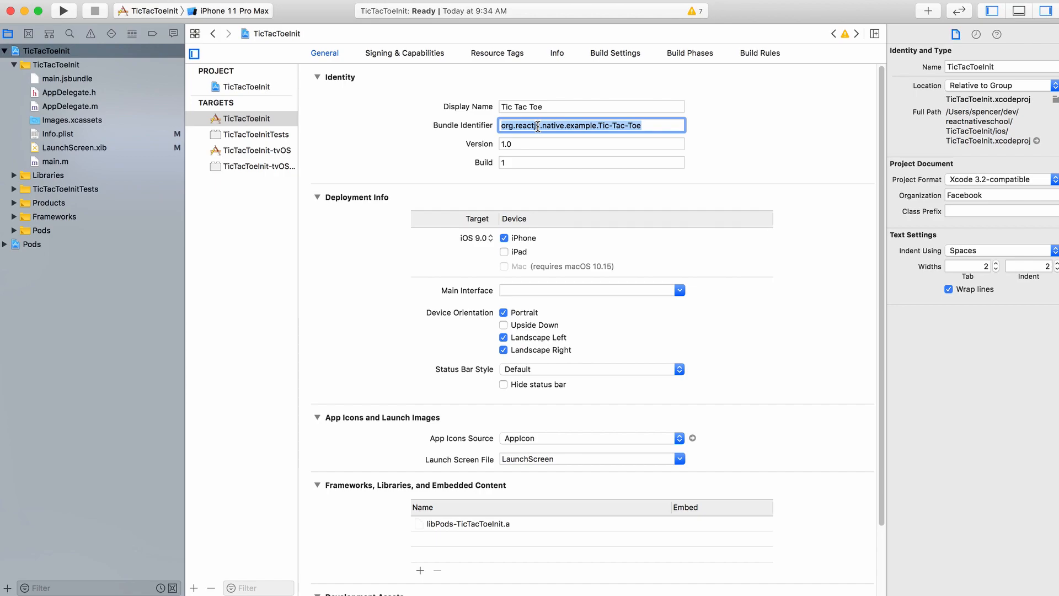
mouse_move(388, 178)
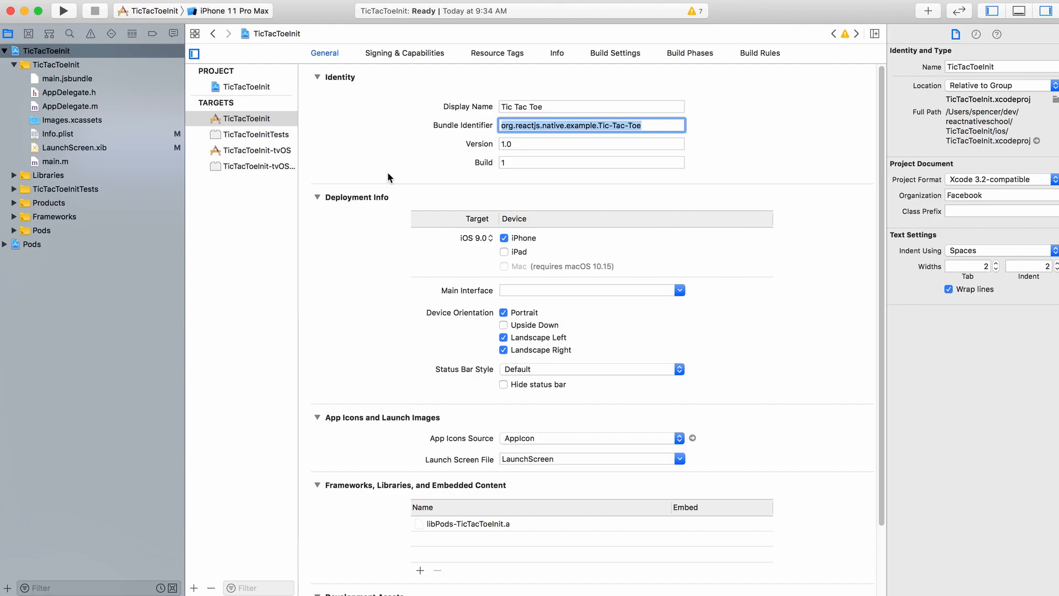
type("com.handle")
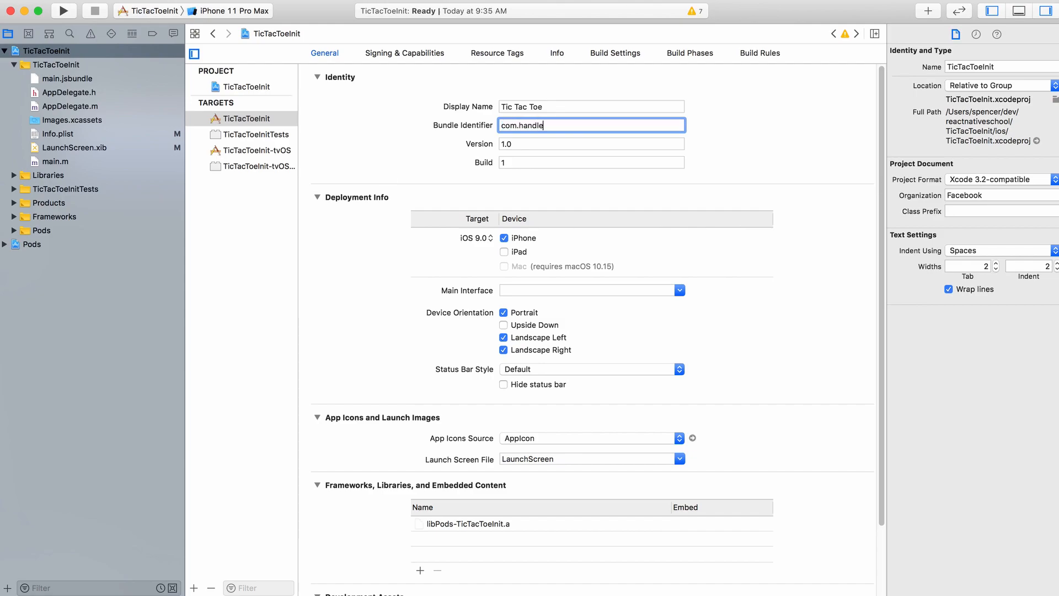
type("barlabs.")
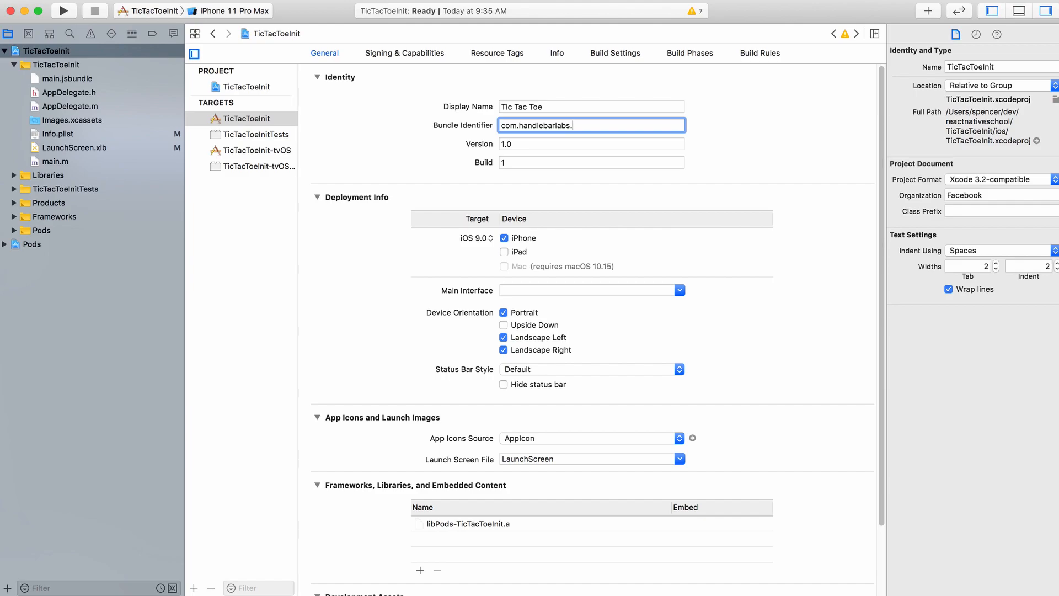
type("tictactoe-demo")
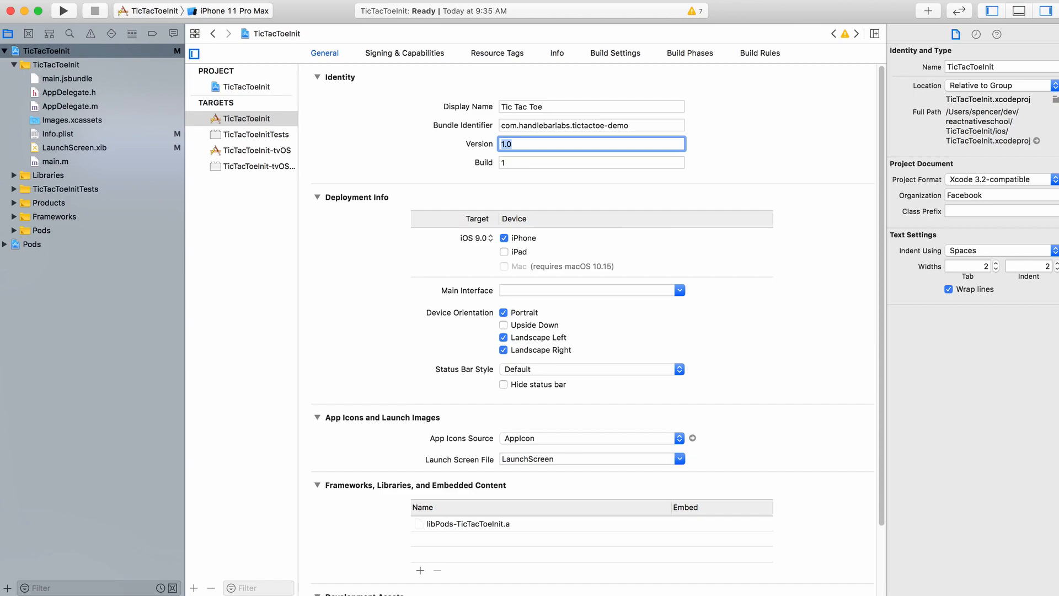
mouse_move(351, 200)
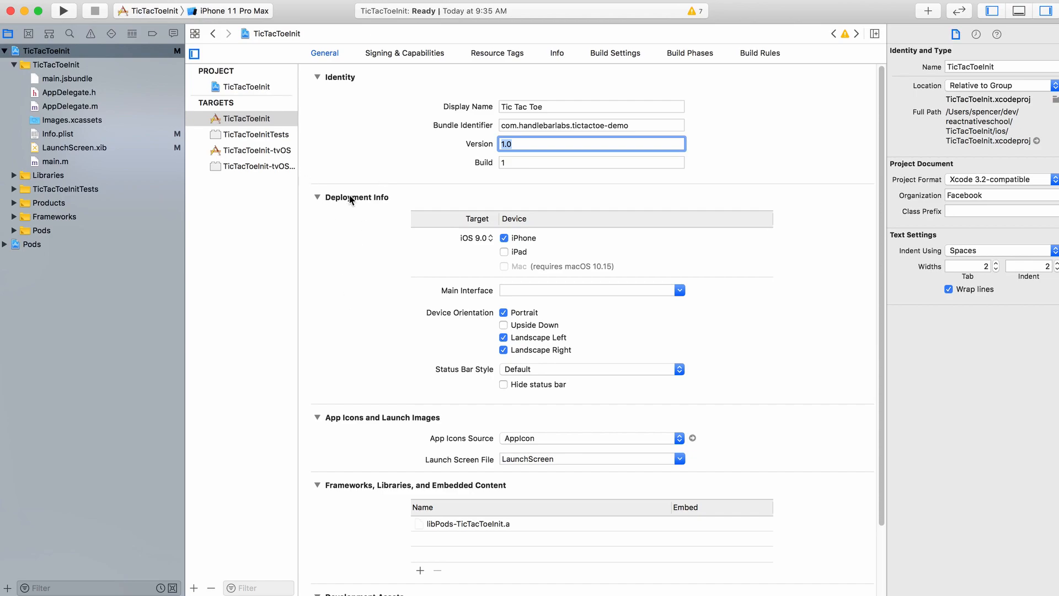
mouse_move(322, 250)
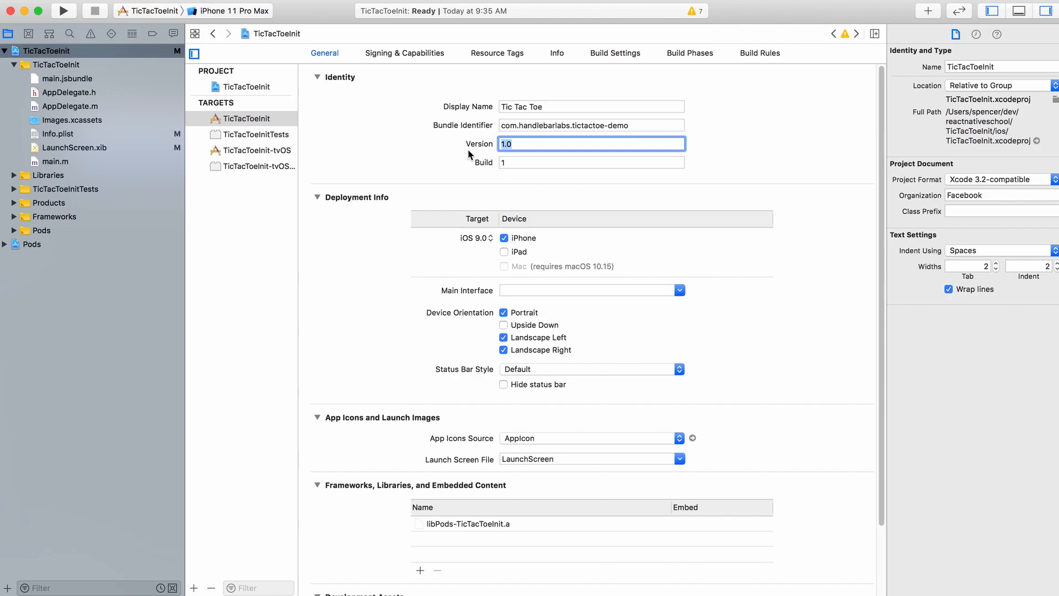
mouse_move(484, 168)
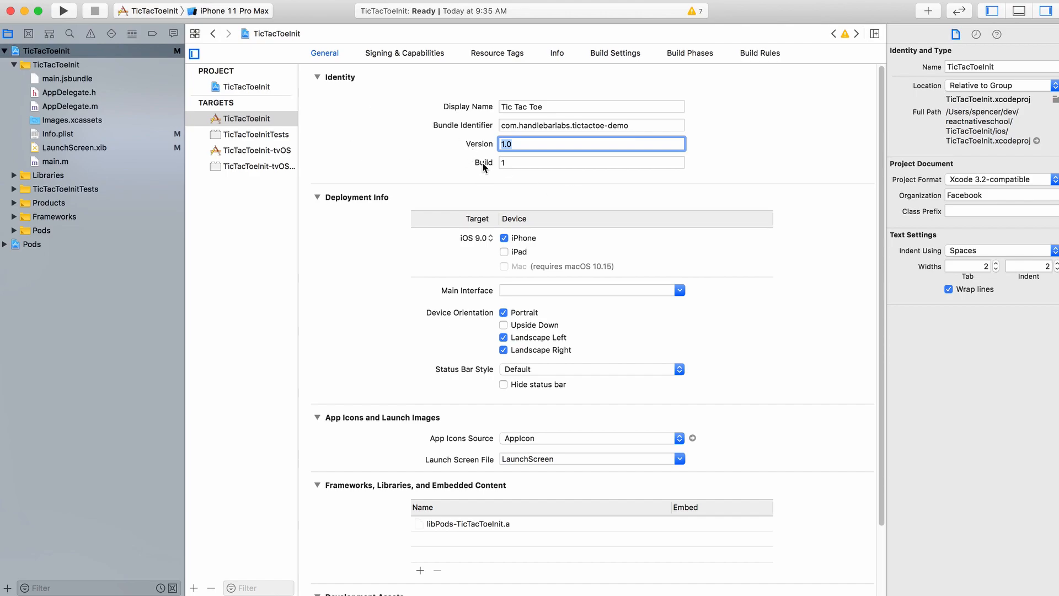
mouse_move(479, 180)
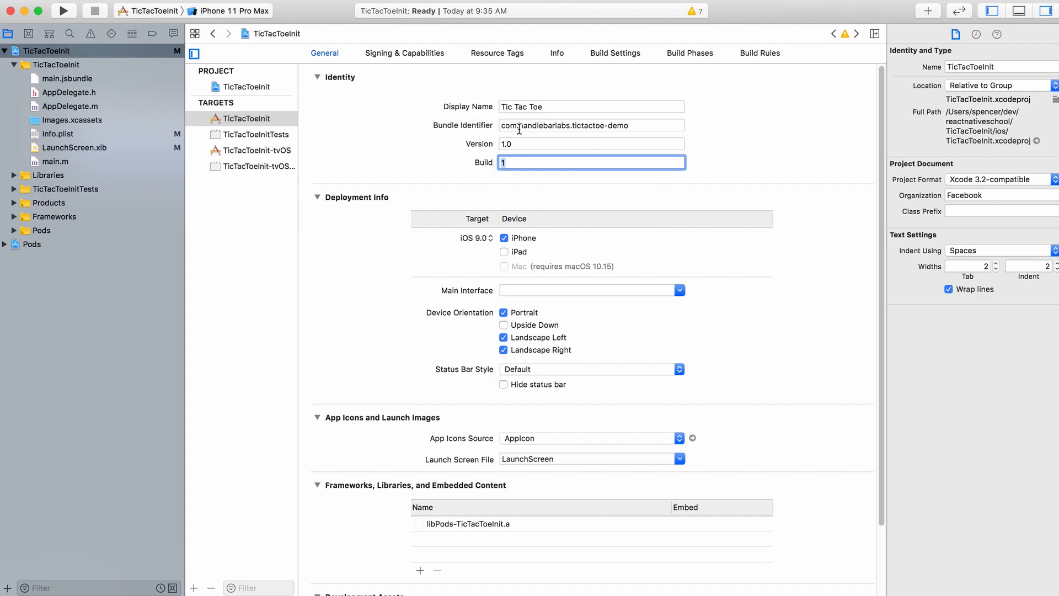
Briefly set Version to 1.1 and Build to 2, then revert them to 1.0 and 1.
left_click(590, 144)
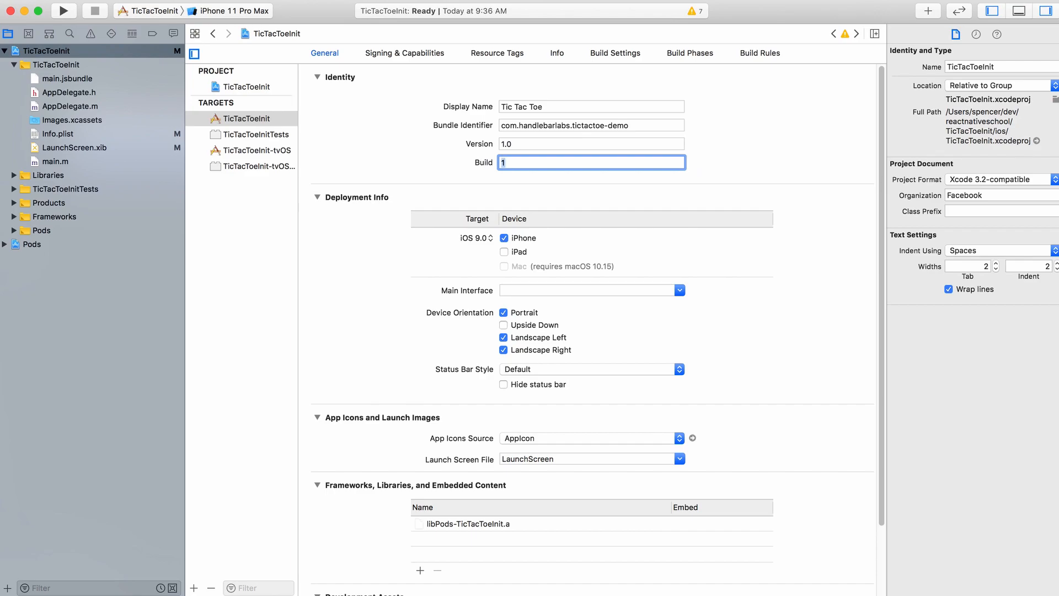
type("2")
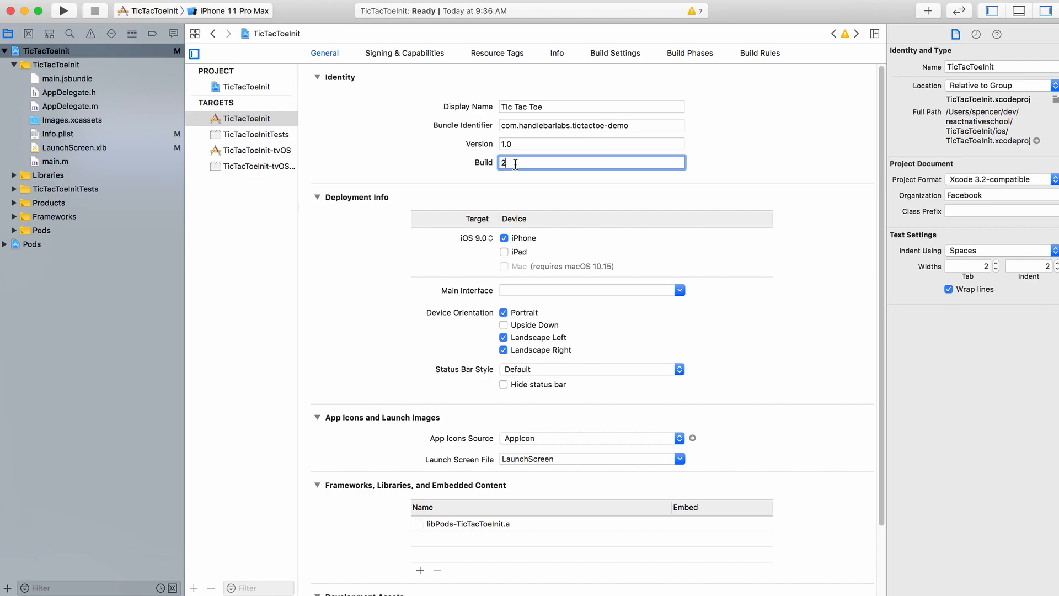
left_click(590, 143)
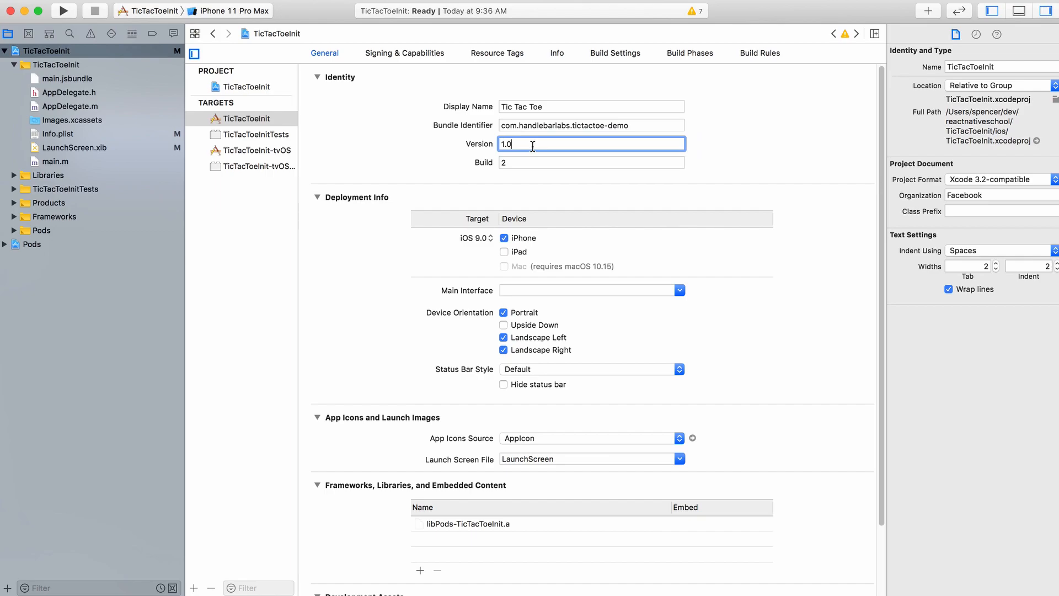
type("1.1")
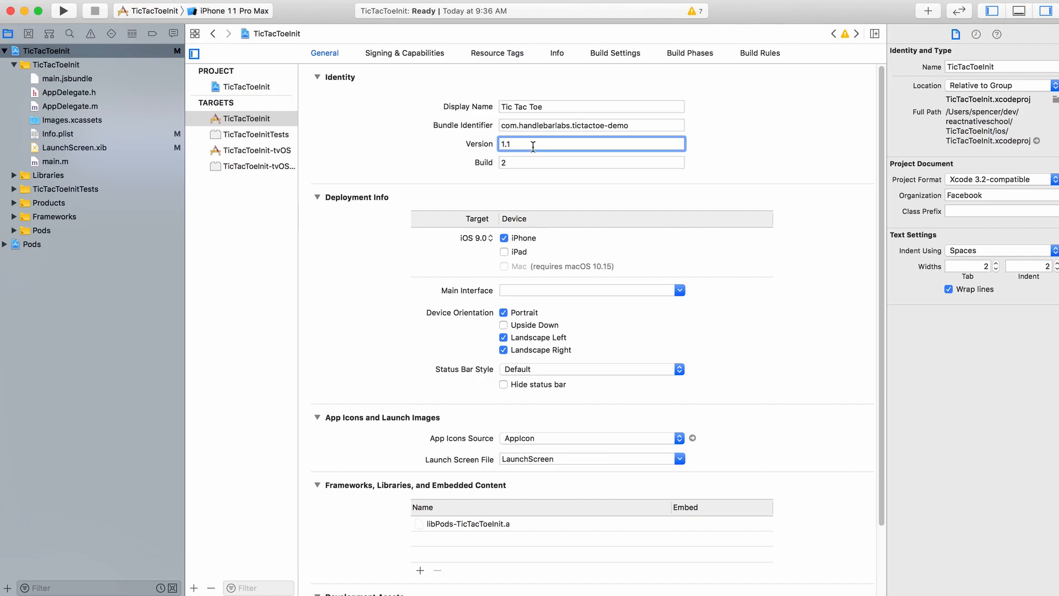
left_click(591, 162)
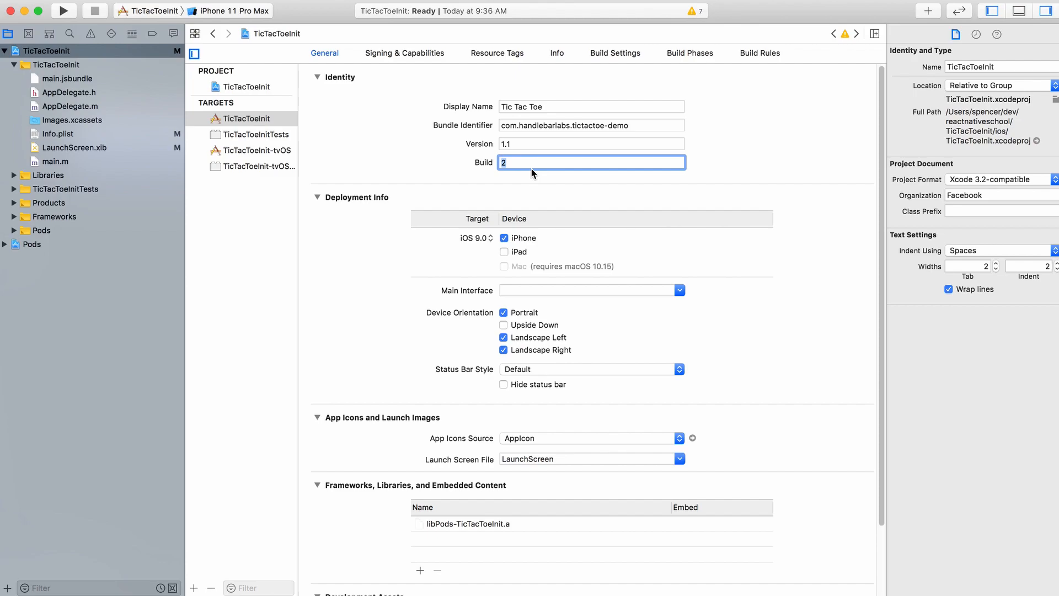
type("1")
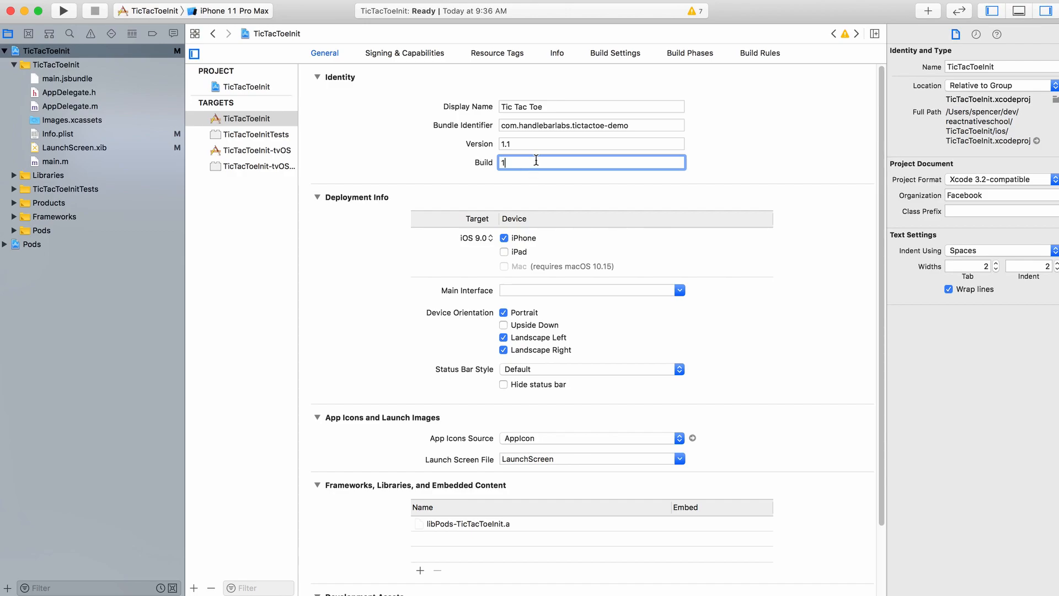
left_click(591, 143)
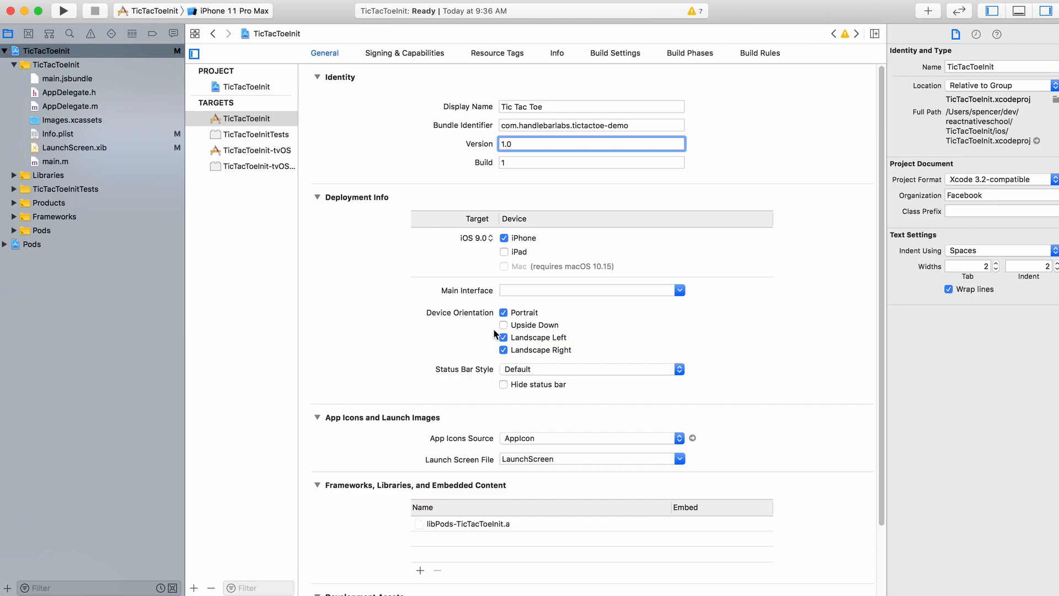
Uncheck Landscape Left and Landscape Right, leaving Portrait as the only orientation.
left_click(504, 337)
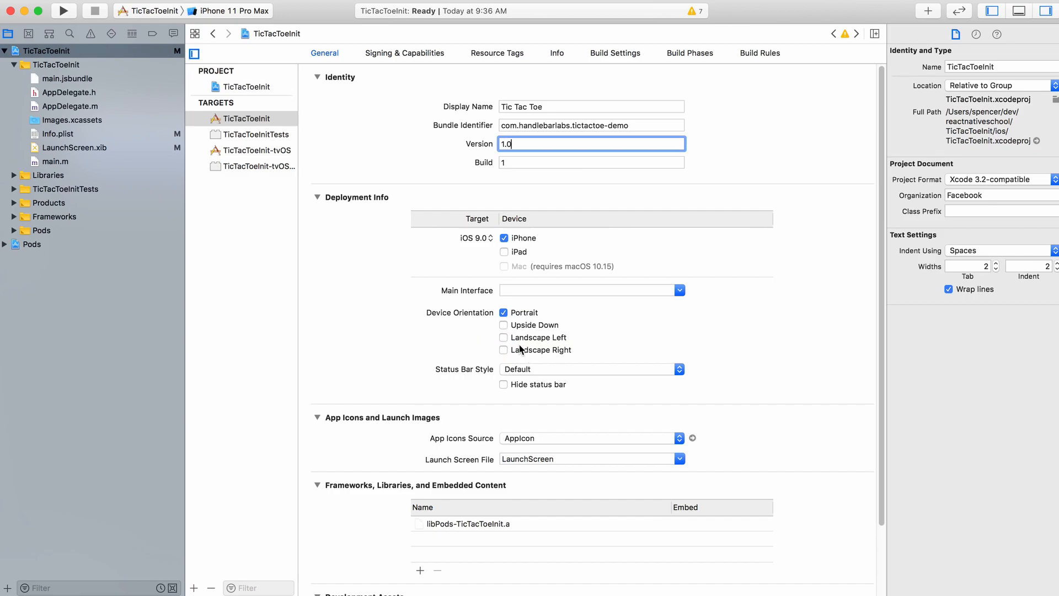
mouse_move(475, 368)
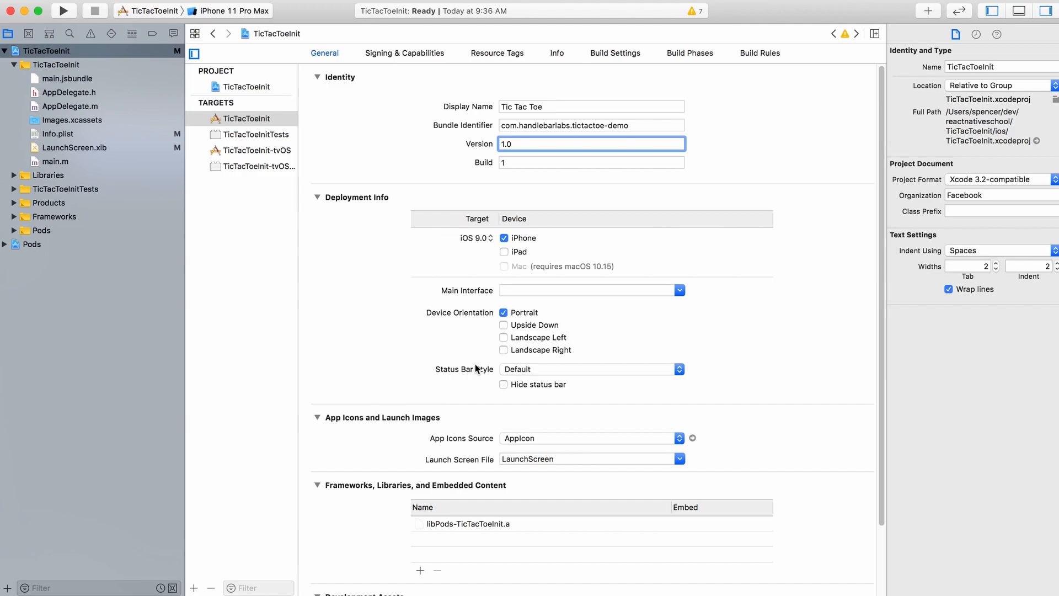
mouse_move(493, 400)
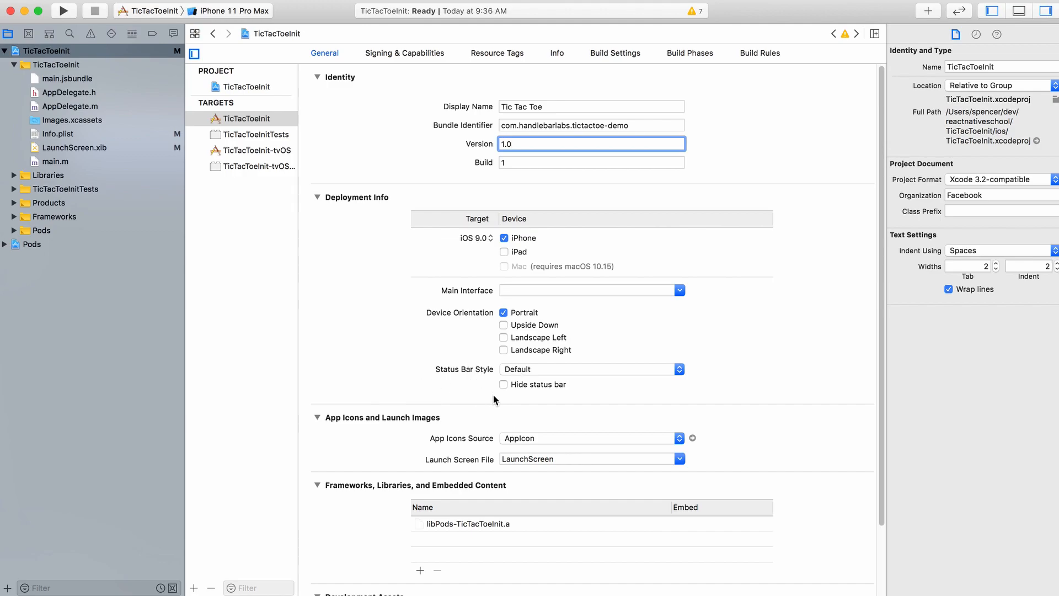
mouse_move(613, 365)
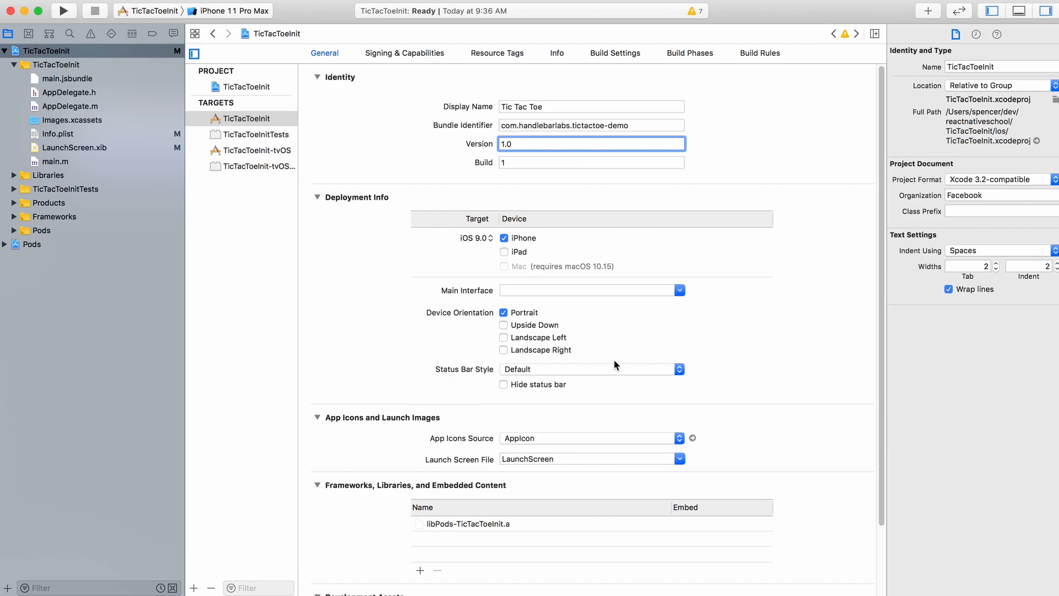
left_click(574, 144)
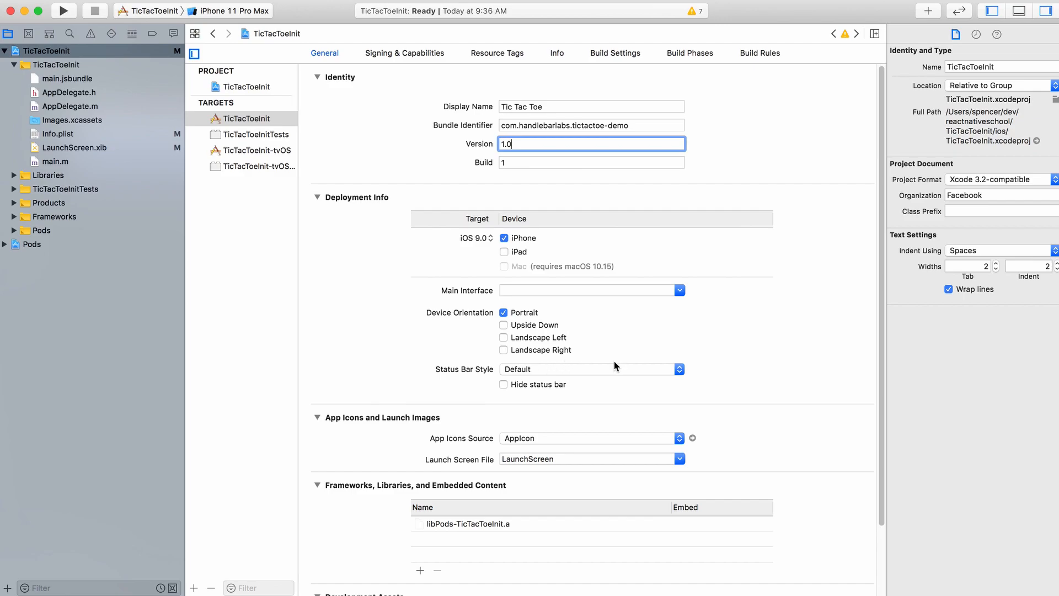
mouse_move(441, 391)
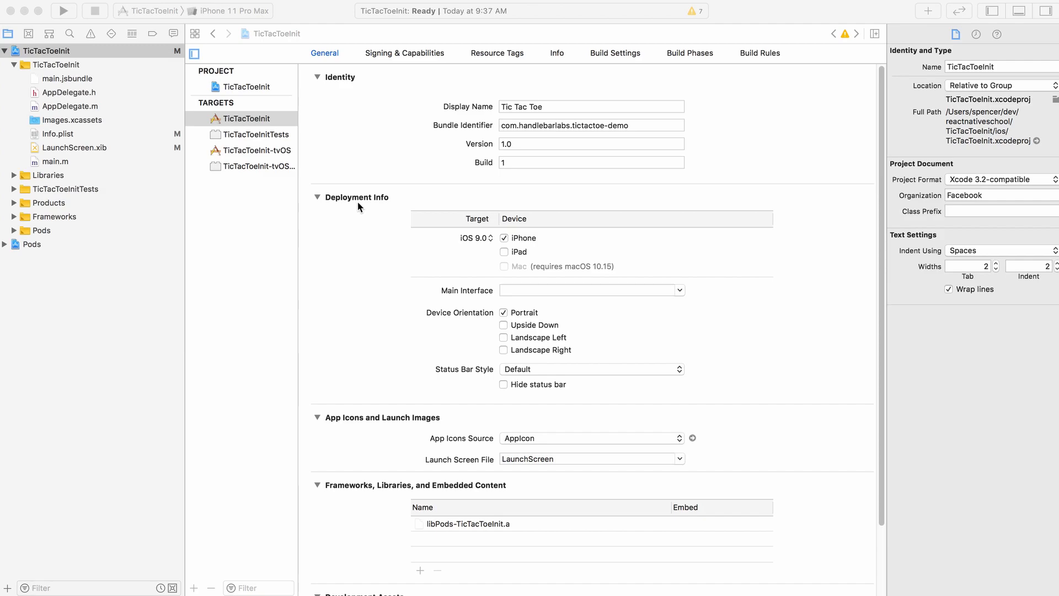
mouse_move(402, 61)
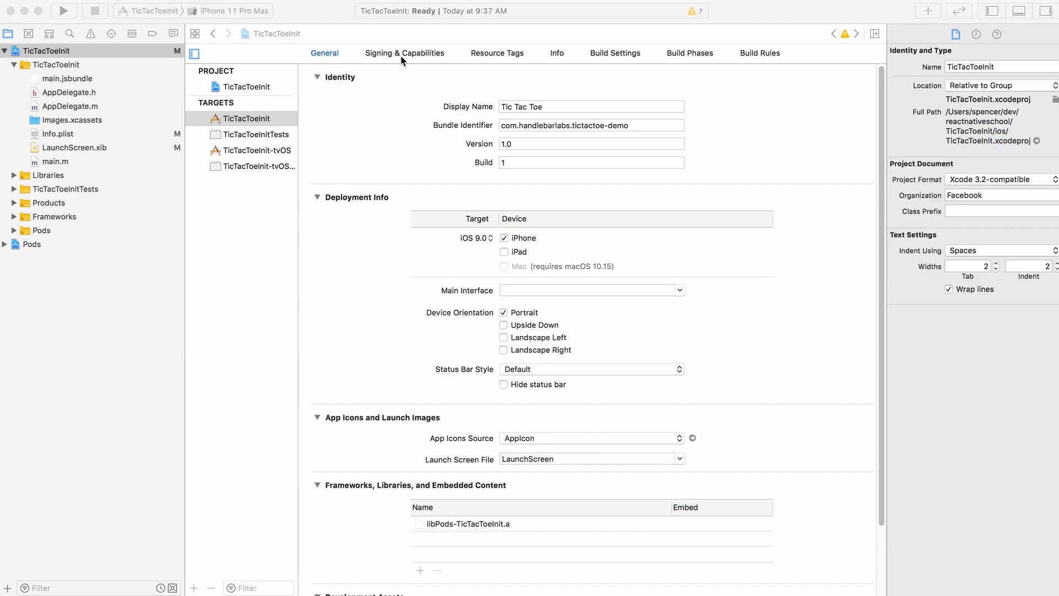
Choose the Personal Team as the signing team under Signing & Capabilities.
left_click(404, 52)
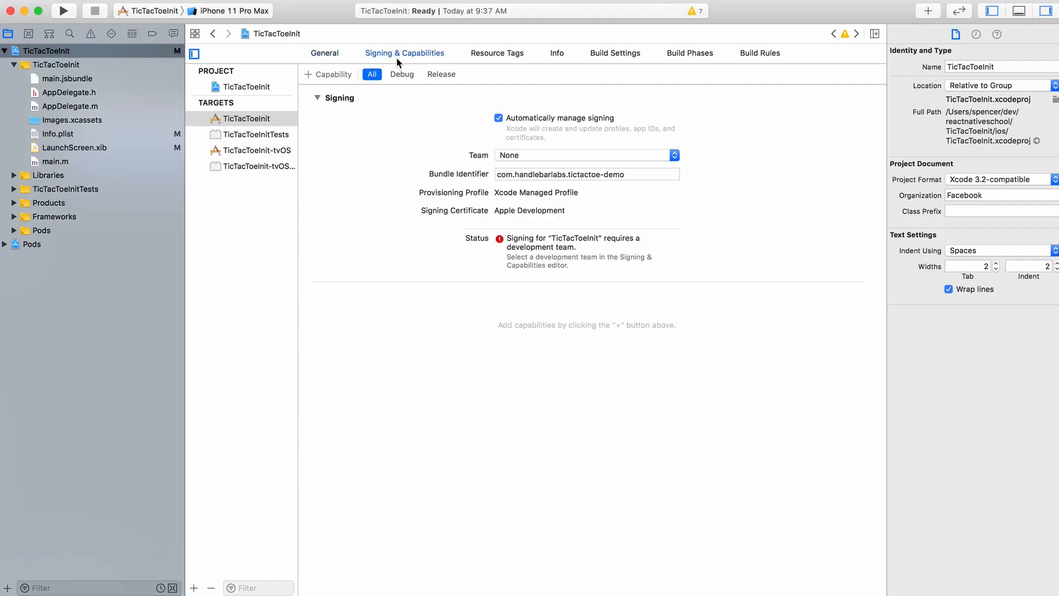
mouse_move(433, 184)
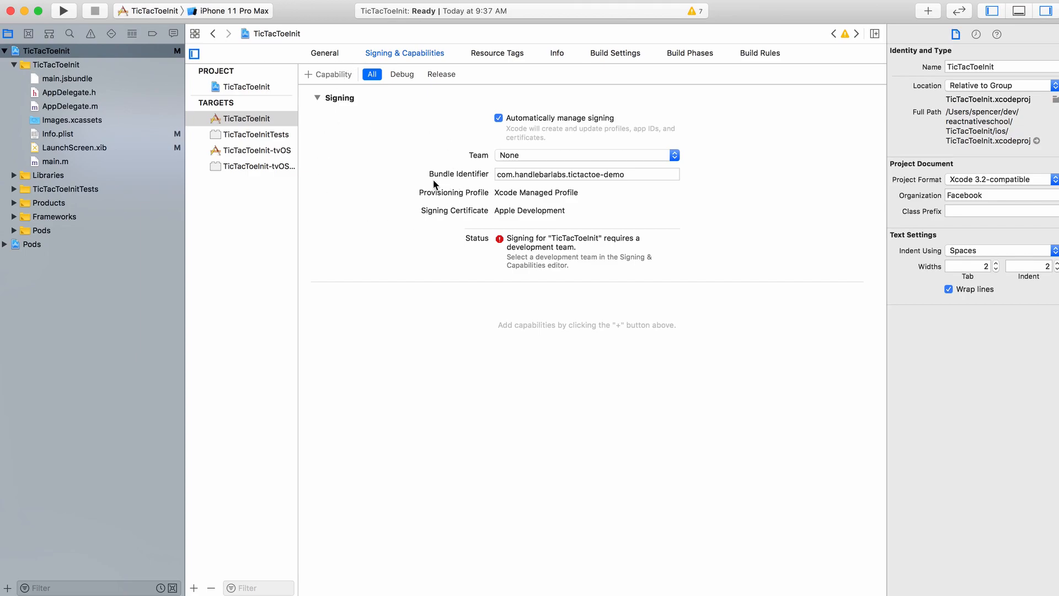
mouse_move(453, 155)
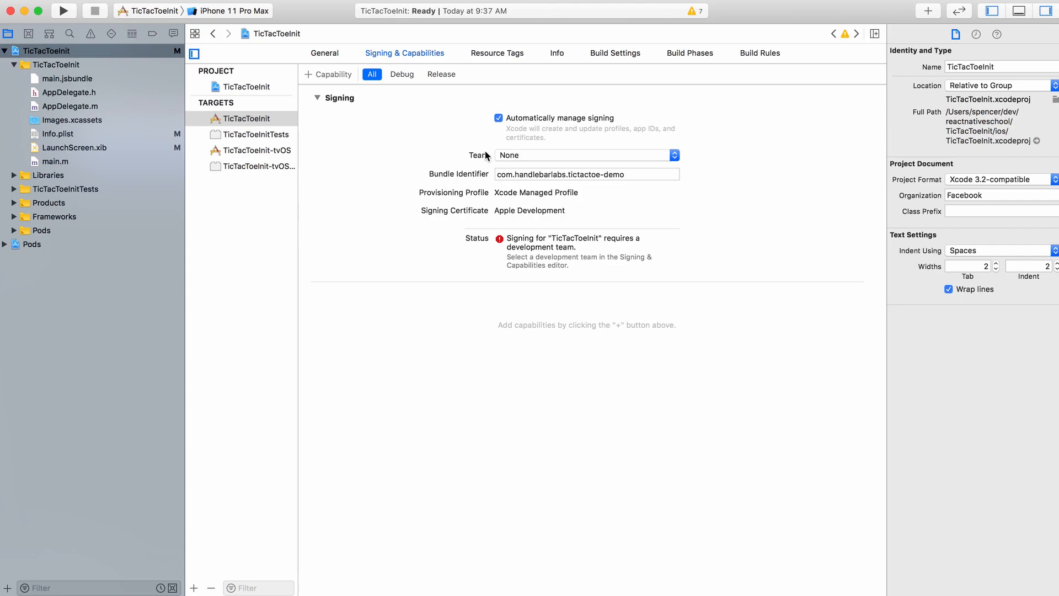
left_click(584, 154)
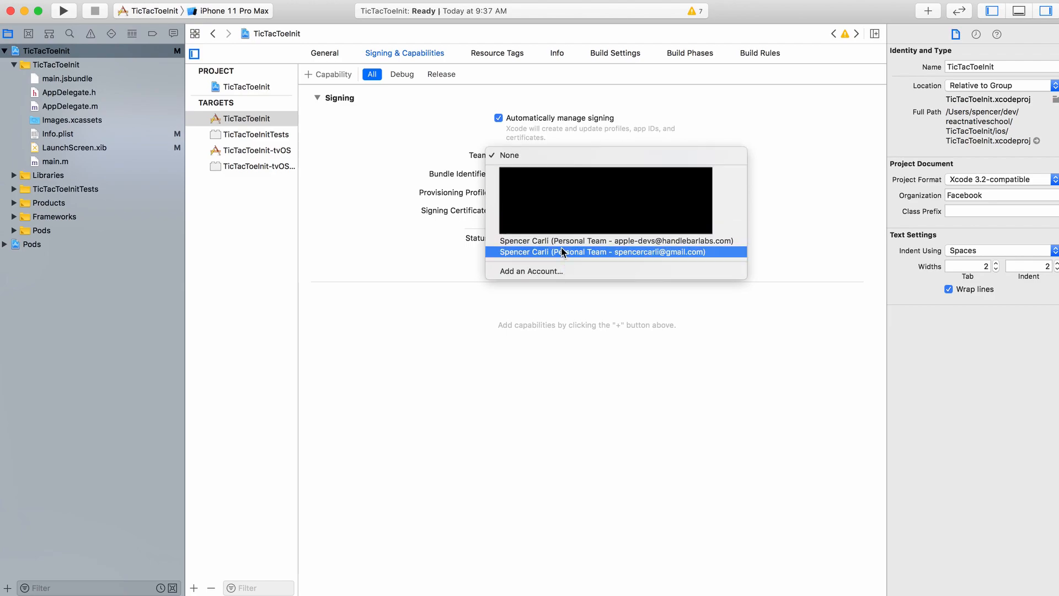
left_click(615, 240)
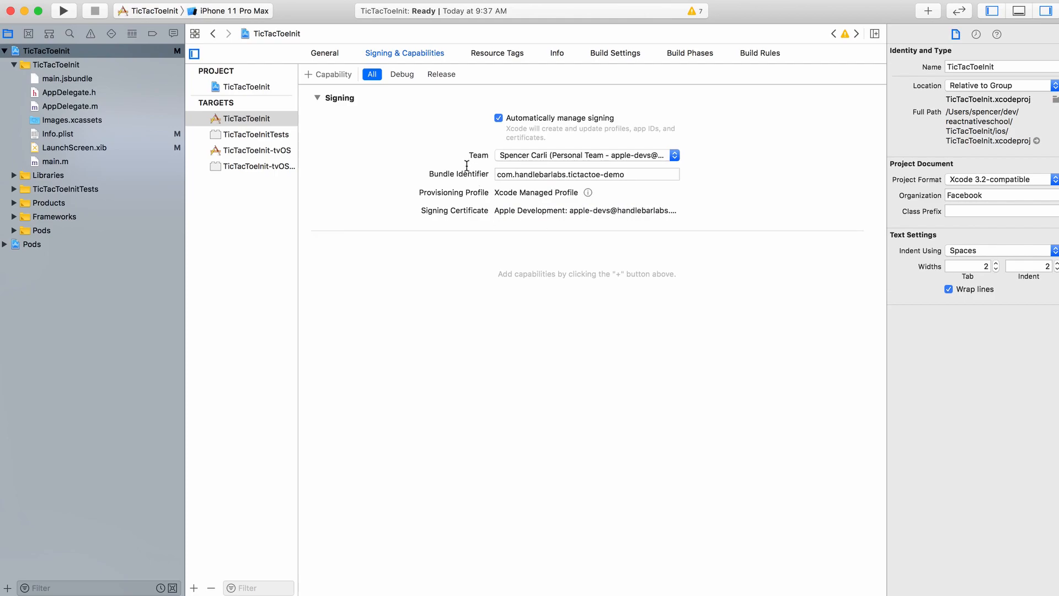
mouse_move(501, 210)
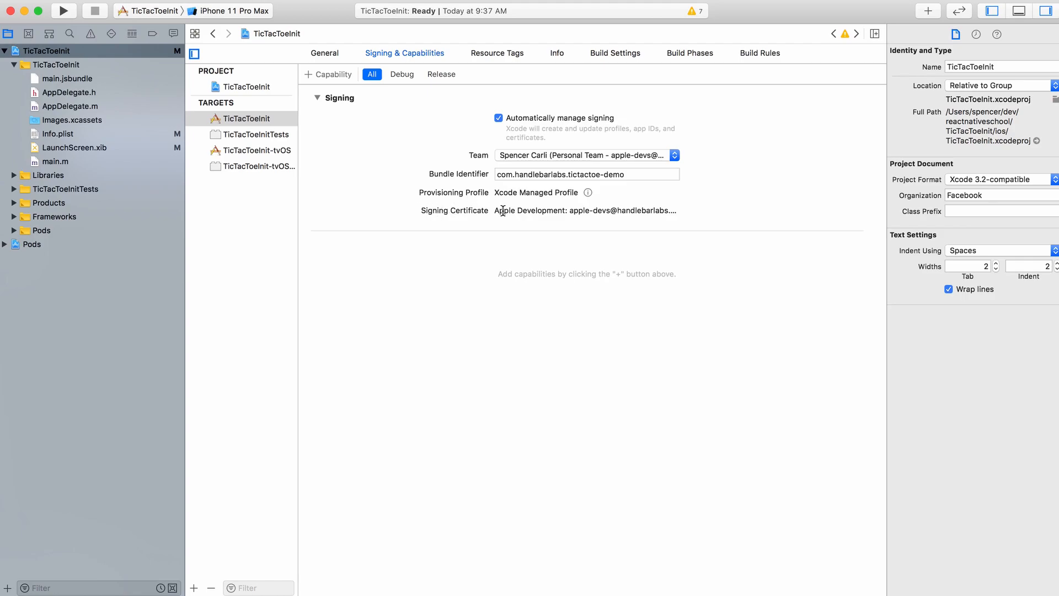
mouse_move(460, 259)
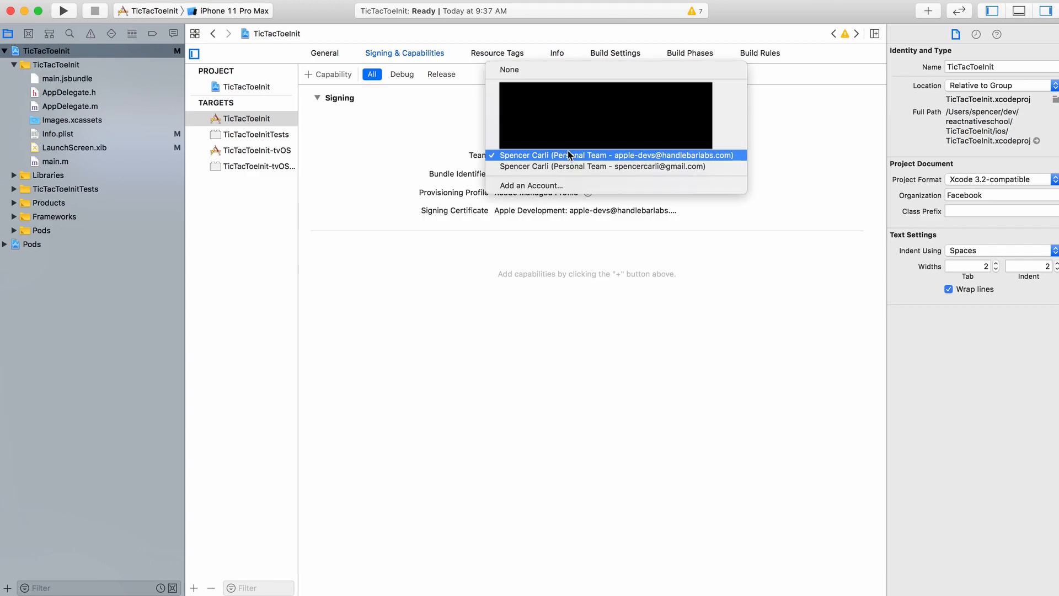
mouse_move(571, 159)
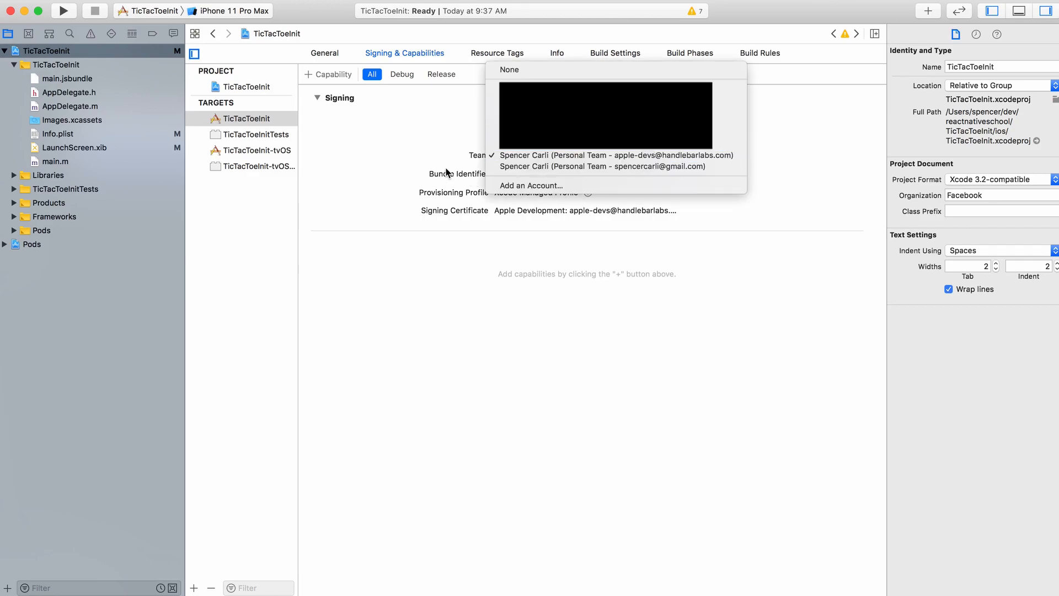
left_click(616, 154)
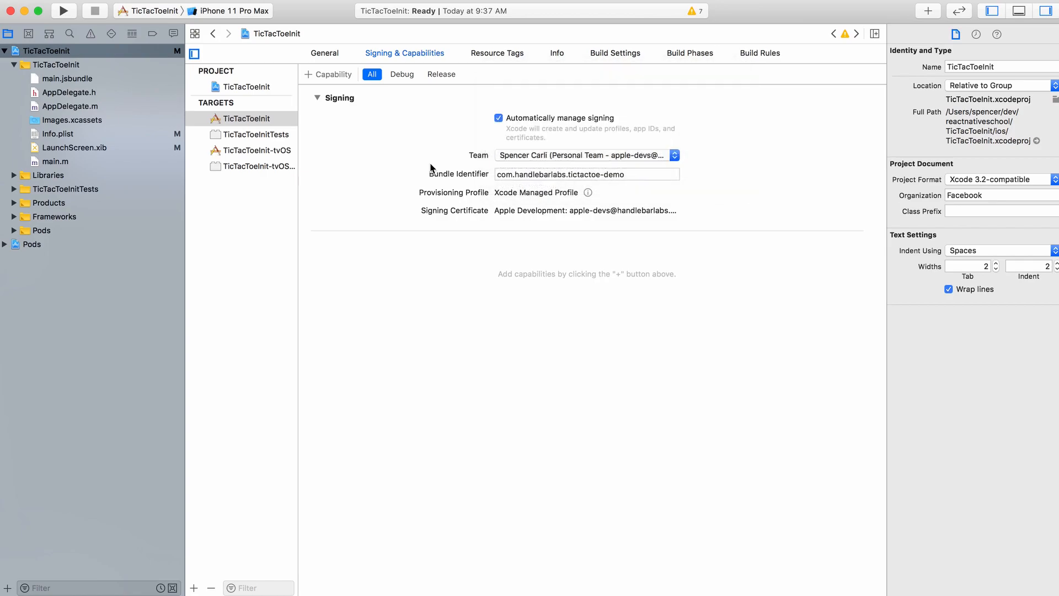